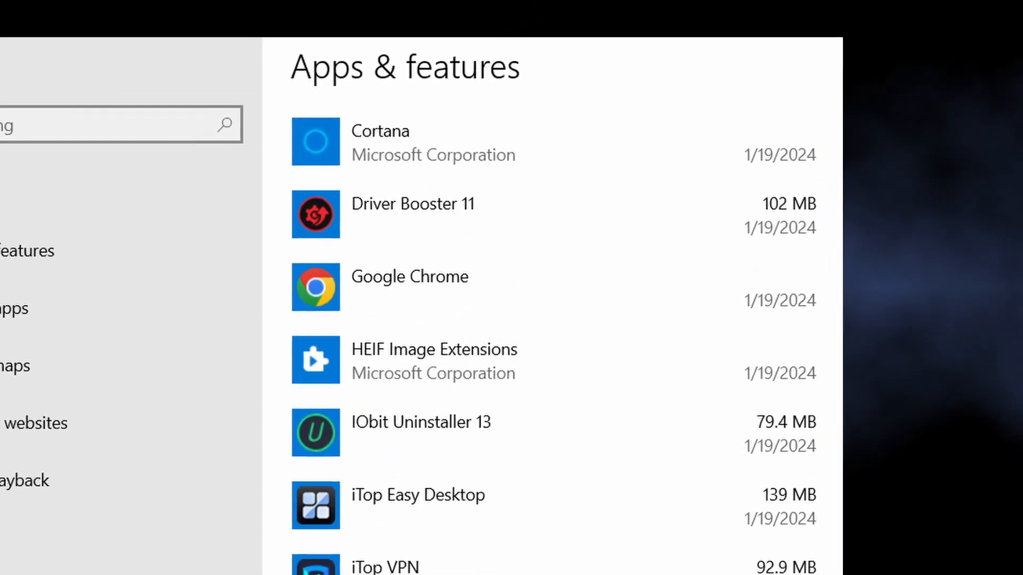
Step: Scroll through the Apps & features list of installed programs
scroll(down, 3)
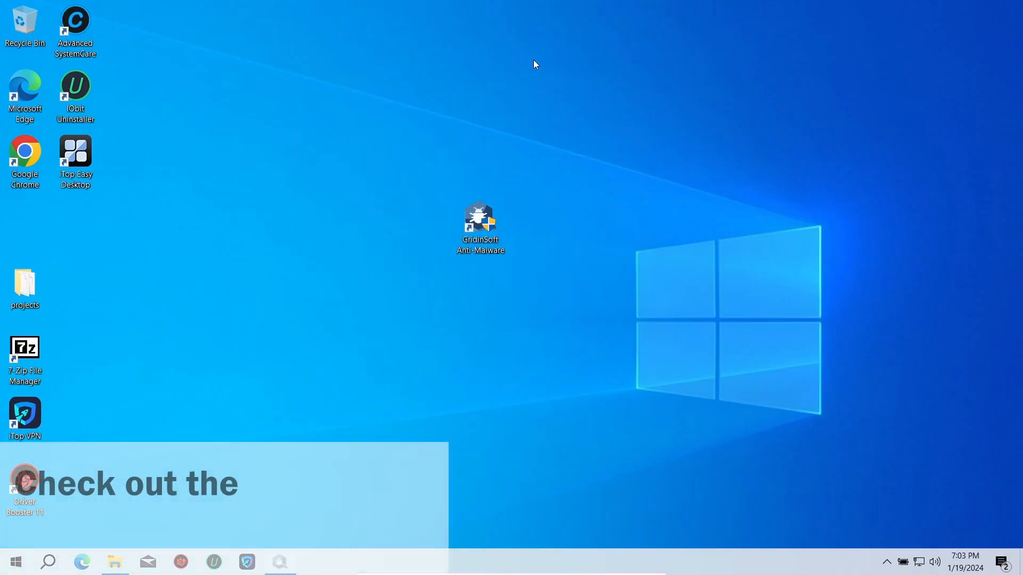
Step: Launch Gridinsoft Anti-Malware and run a Standard scan, which detects 7 objects
double_click(480, 220)
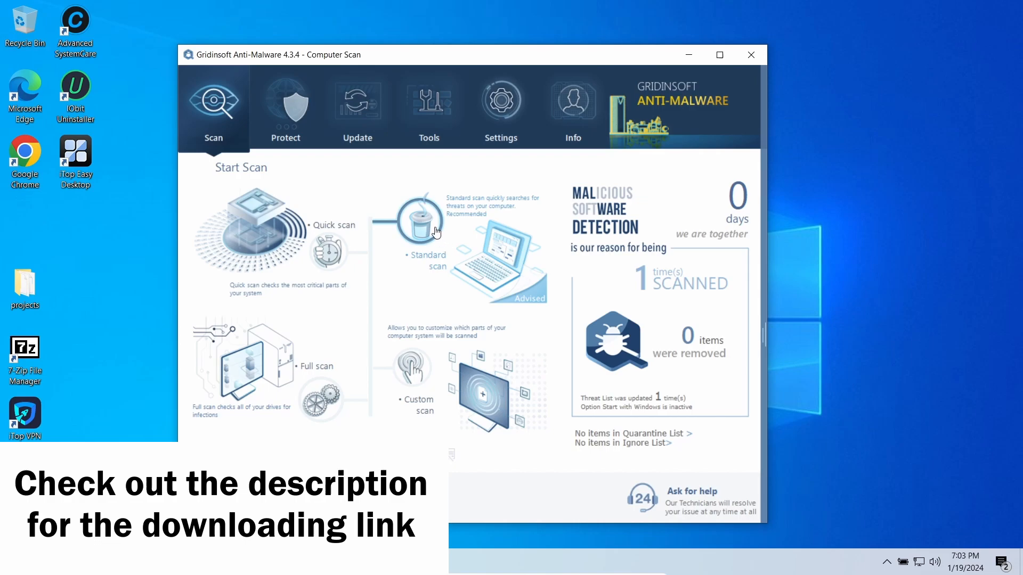
click(413, 219)
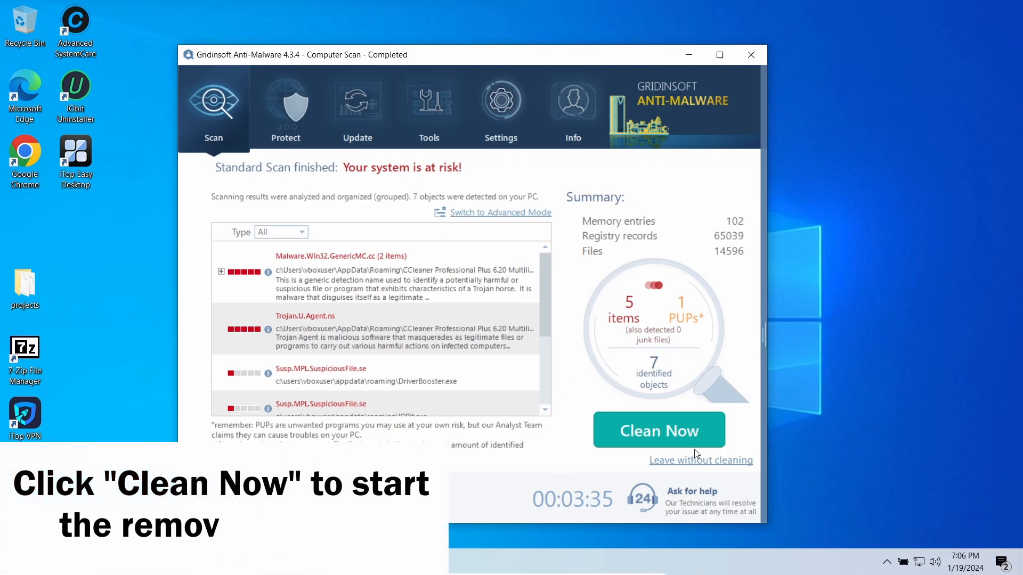
Step: Clean the 6 selected threats into quarantine and return to the Scan page
click(659, 430)
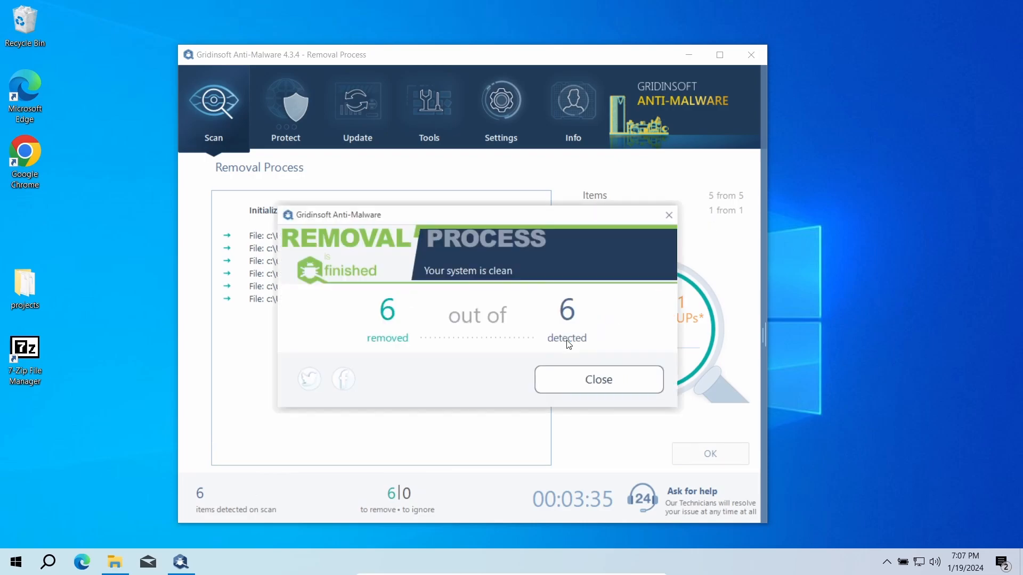
click(598, 380)
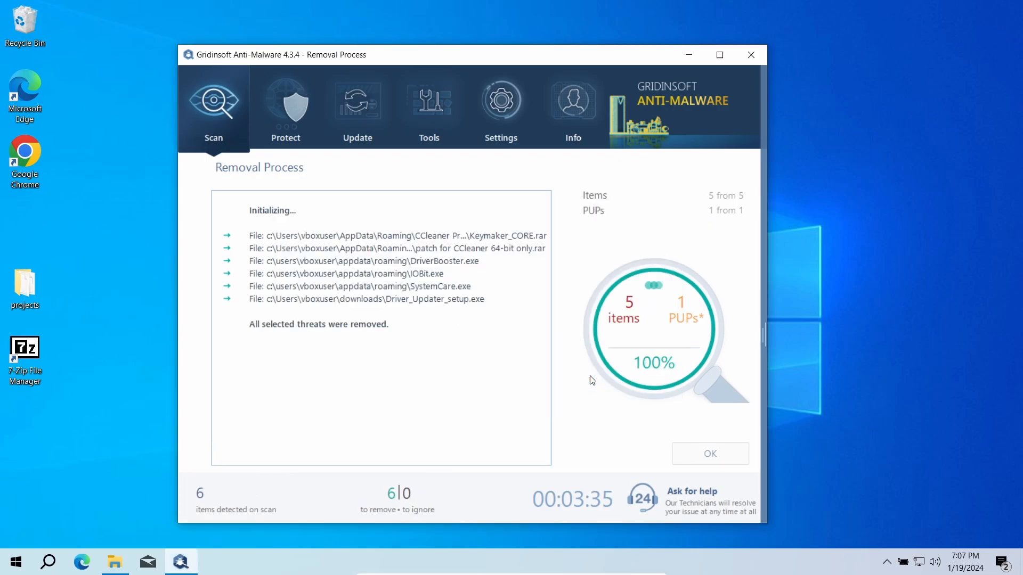
click(711, 454)
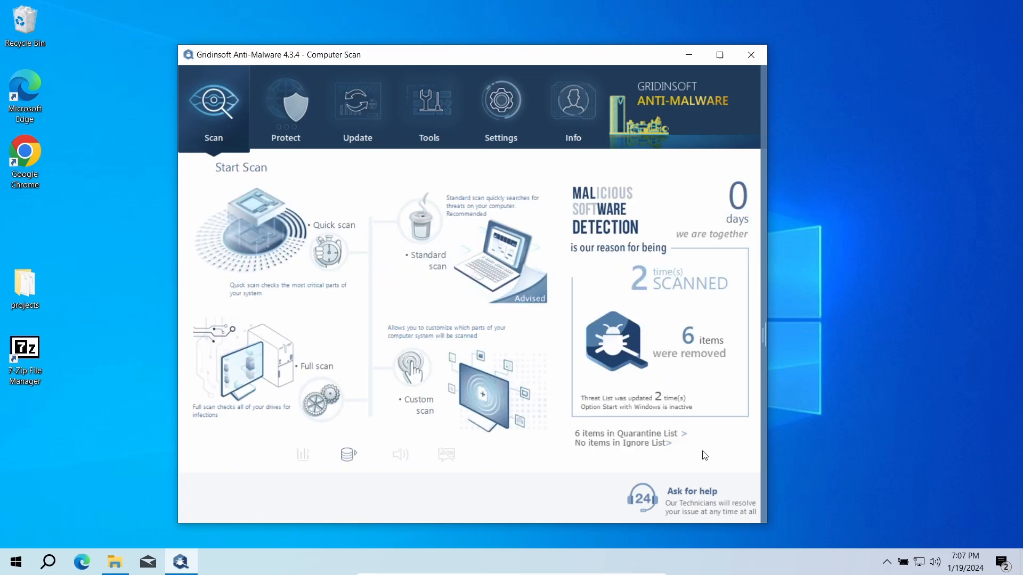